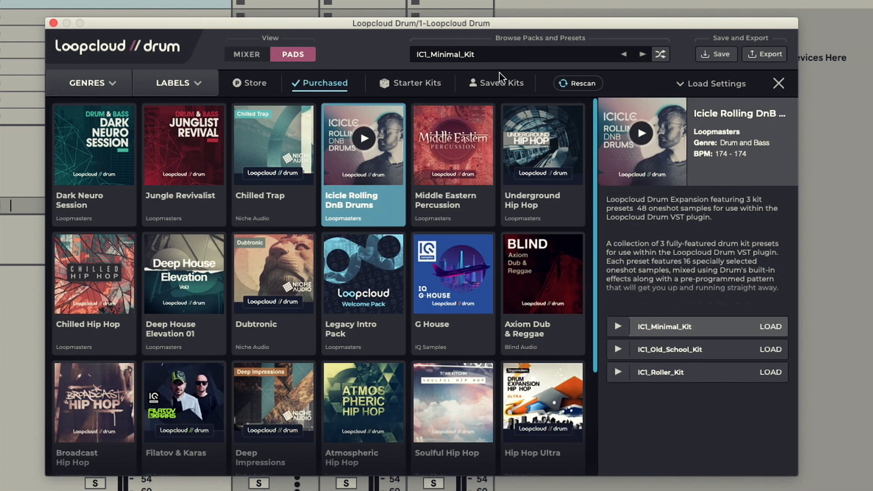
mouse_move(496, 153)
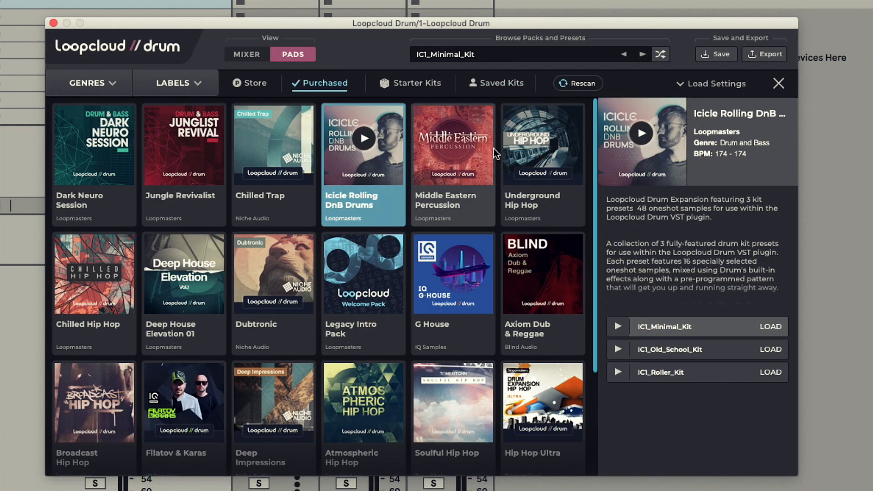
mouse_move(511, 134)
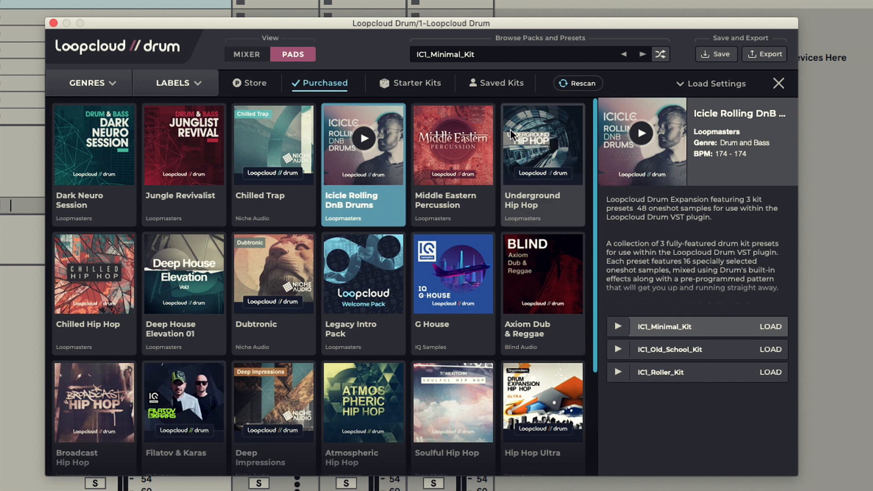
Browse the Middle Eastern Percussion and Chilled Trap packs, previewing the CTR_Dream kit.
click(770, 327)
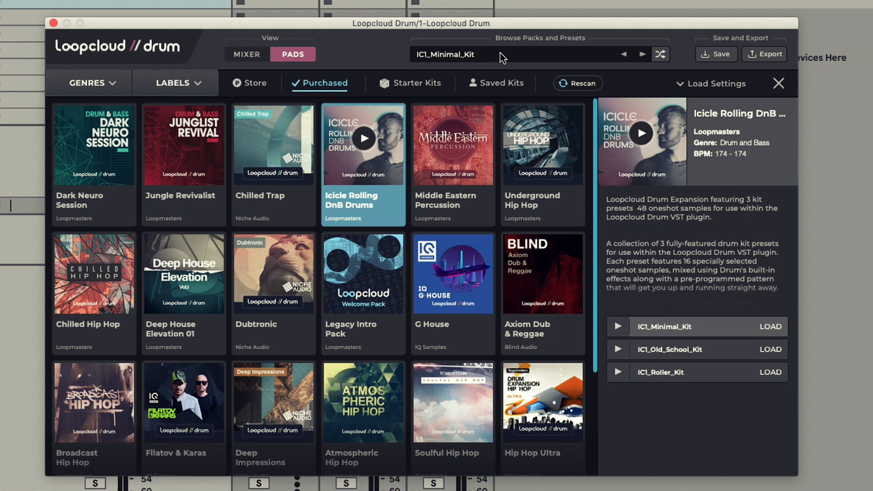
mouse_move(338, 102)
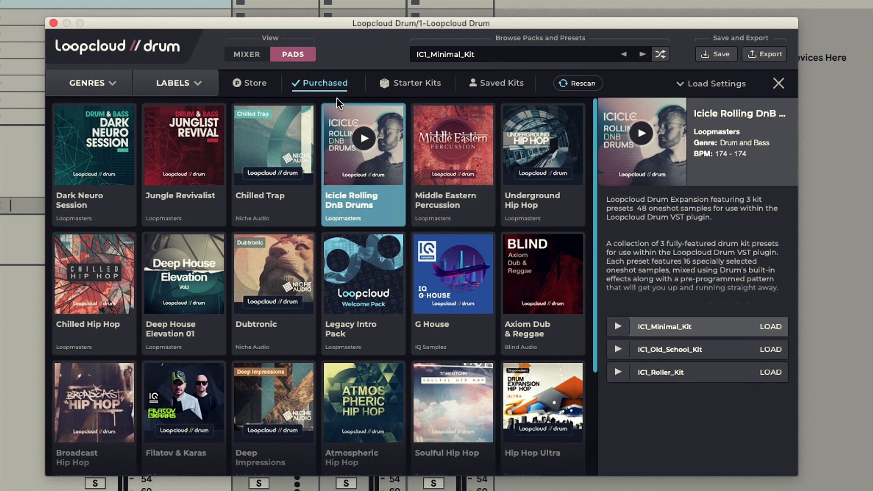
mouse_move(352, 177)
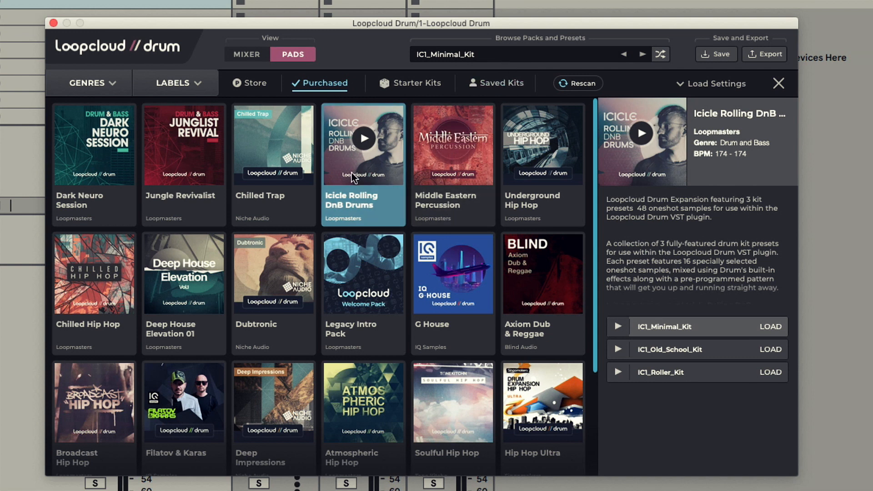
click(452, 144)
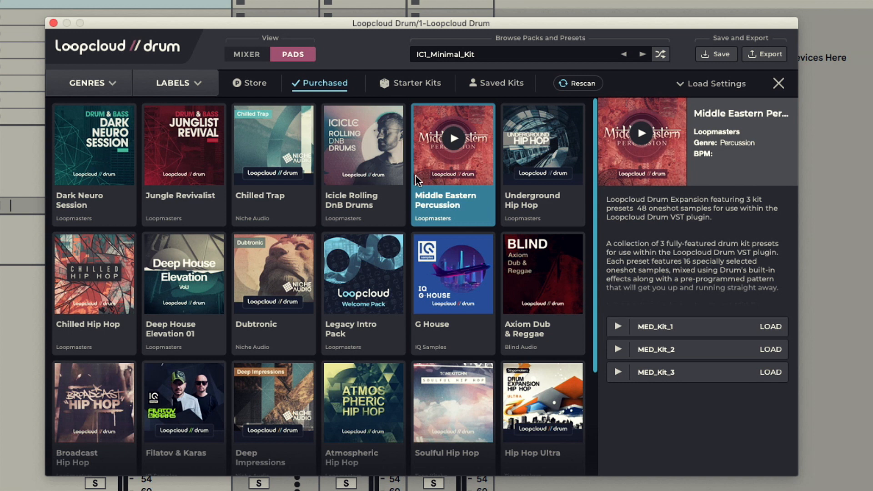
click(273, 144)
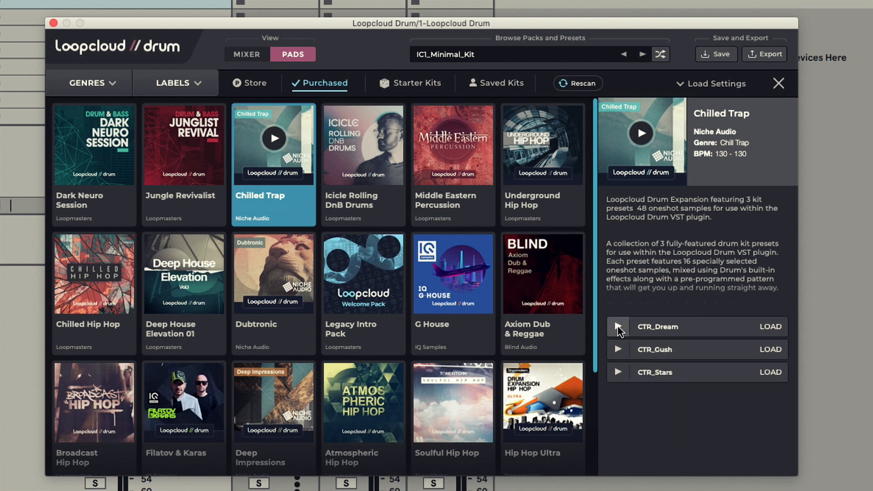
click(617, 327)
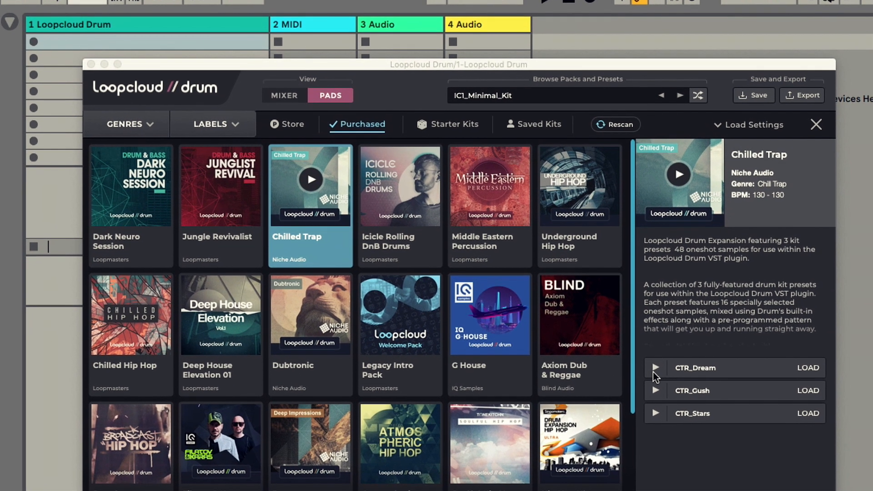
click(655, 367)
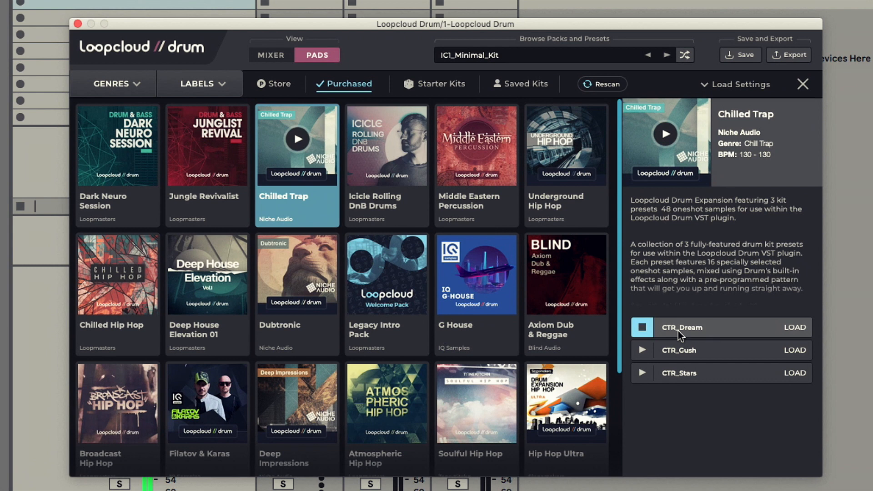
click(642, 350)
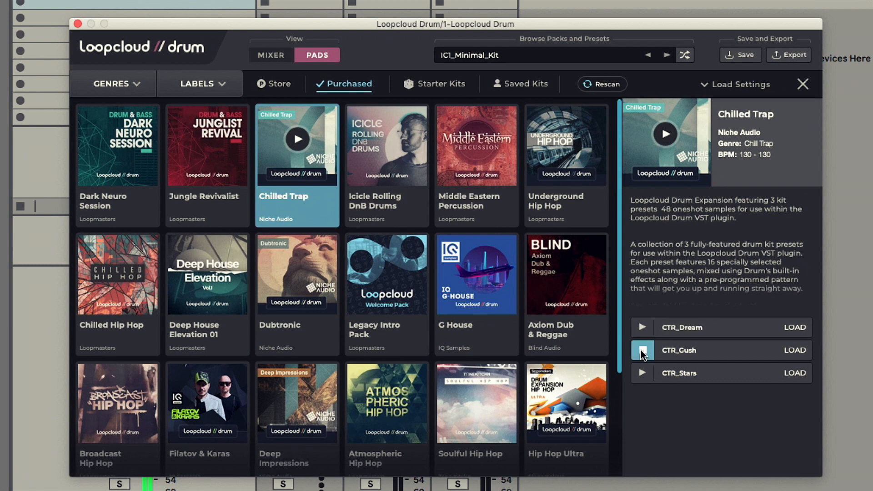
Preview and load the CTR_Gush kit, then bring back the pack browser.
click(641, 350)
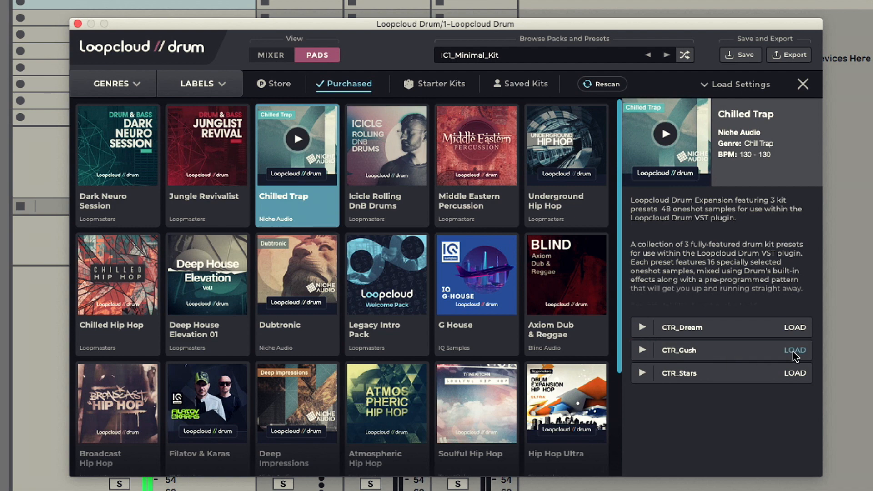
click(794, 350)
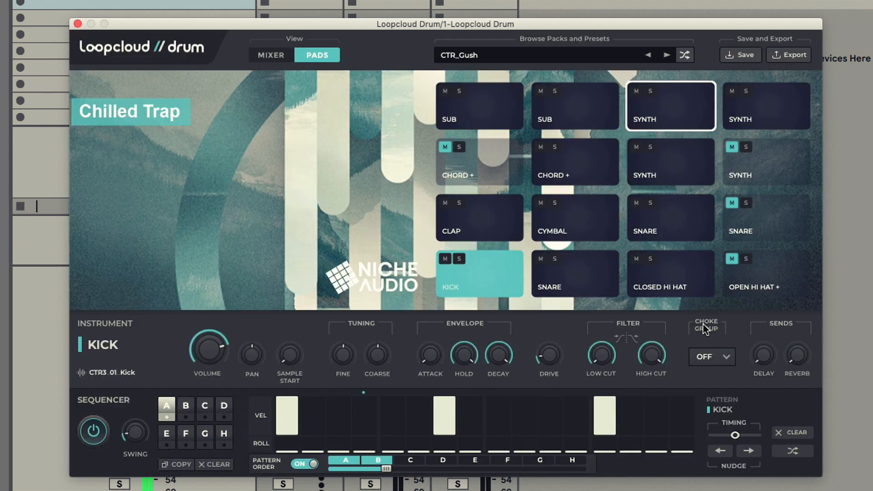
click(670, 273)
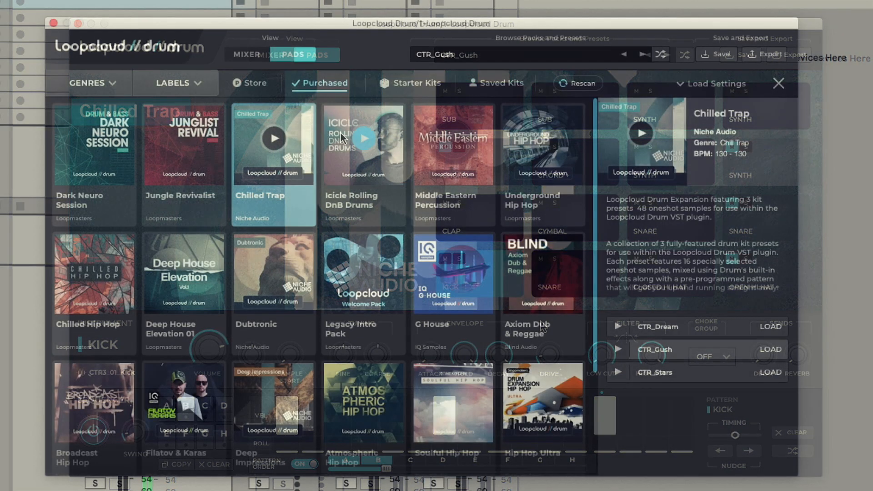
Filter the store's pack list to the Trap genre.
click(249, 83)
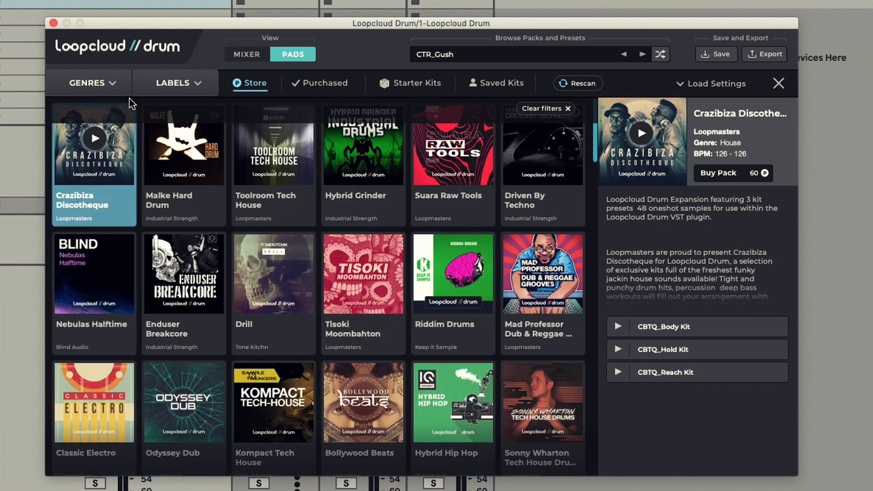
click(87, 83)
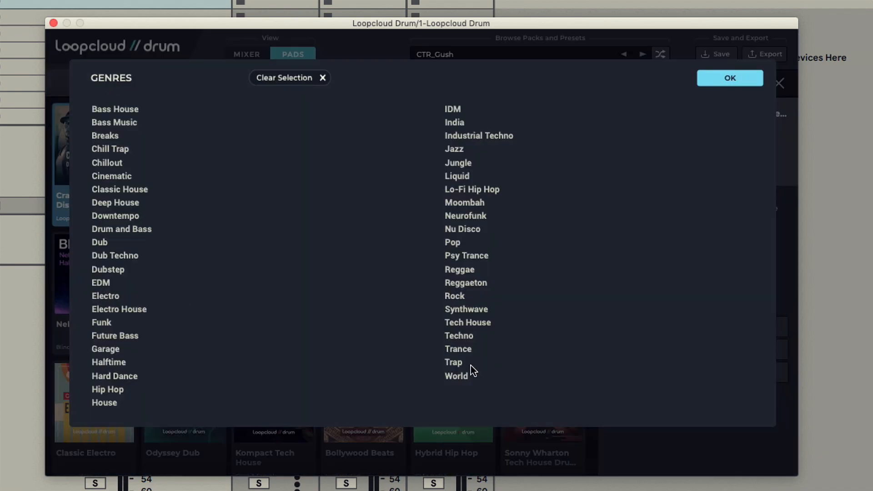
click(453, 362)
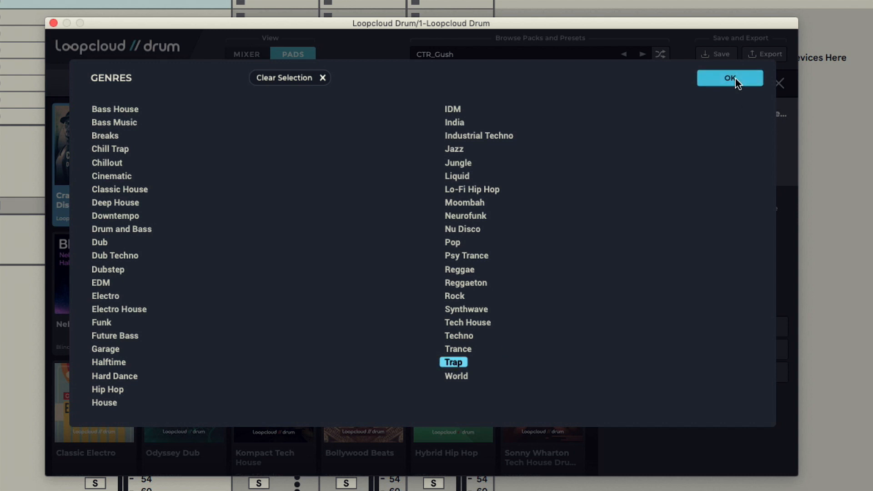
click(729, 77)
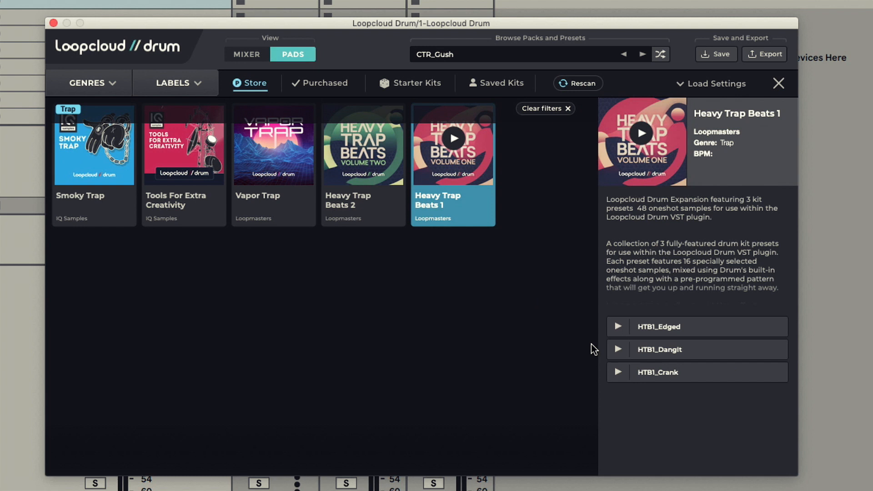
Preview HTB1_Edged, then start buying Heavy Trap Beats 1 for 60 points.
click(616, 327)
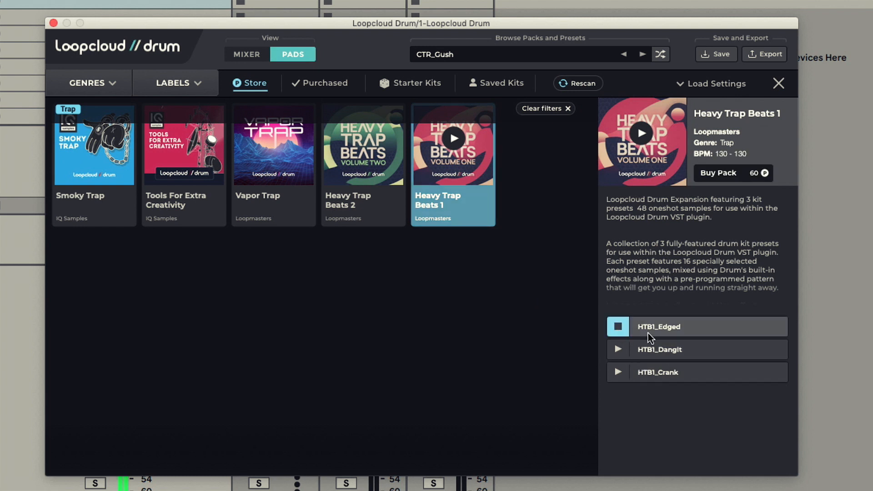
click(617, 349)
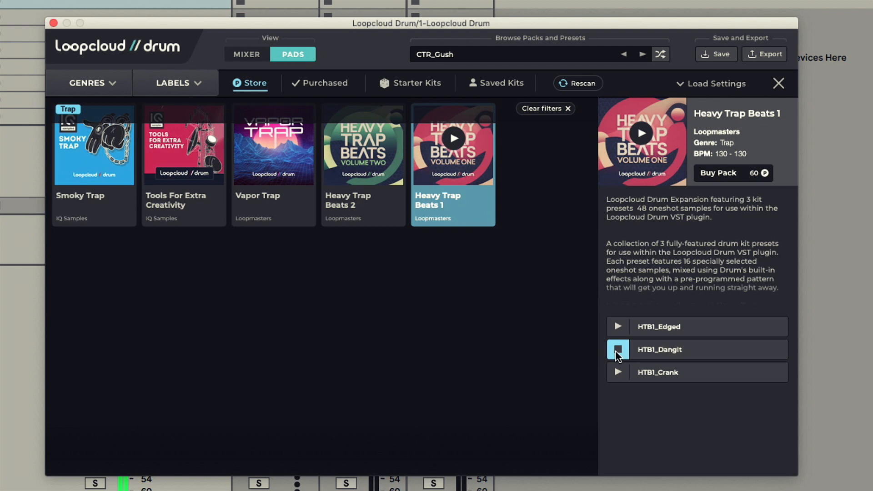
click(718, 173)
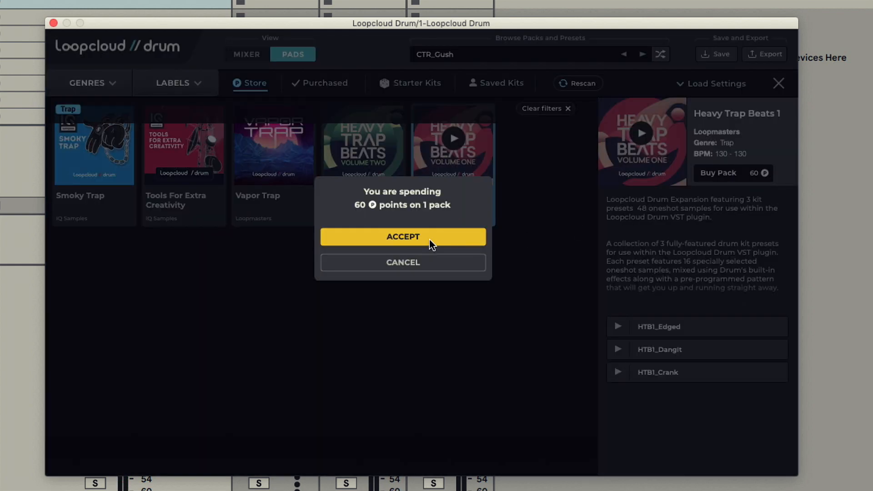
Accept spending 60 points on Heavy Trap Beats 1 and dismiss the completion notice.
click(402, 236)
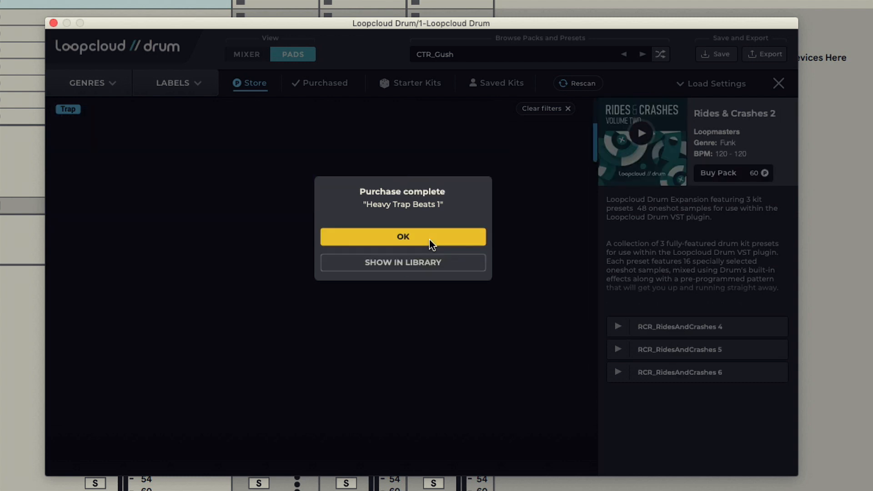
click(402, 236)
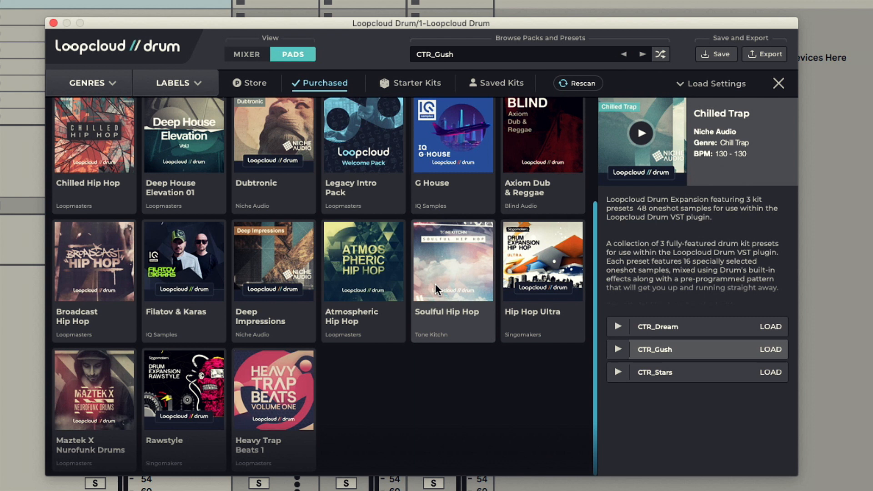
mouse_move(305, 409)
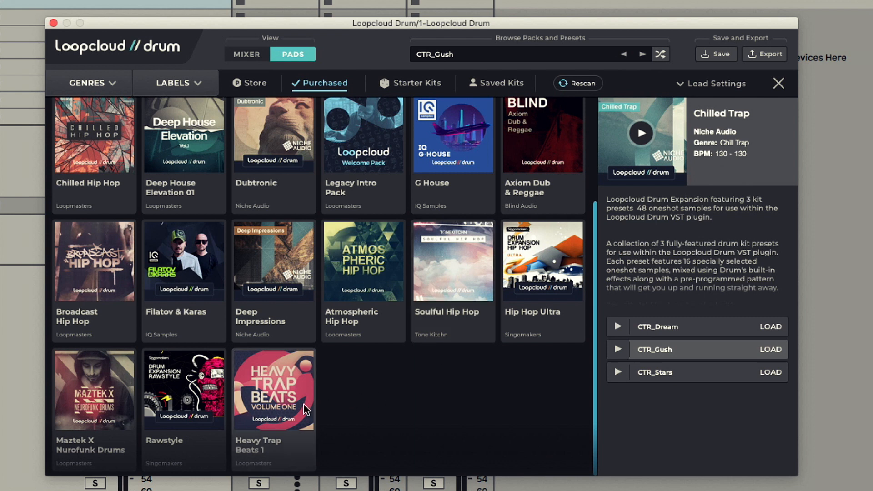
Open Heavy Trap Beats 1, preview HTB1_Edged and load HTB1_DangIt onto the pads.
click(273, 388)
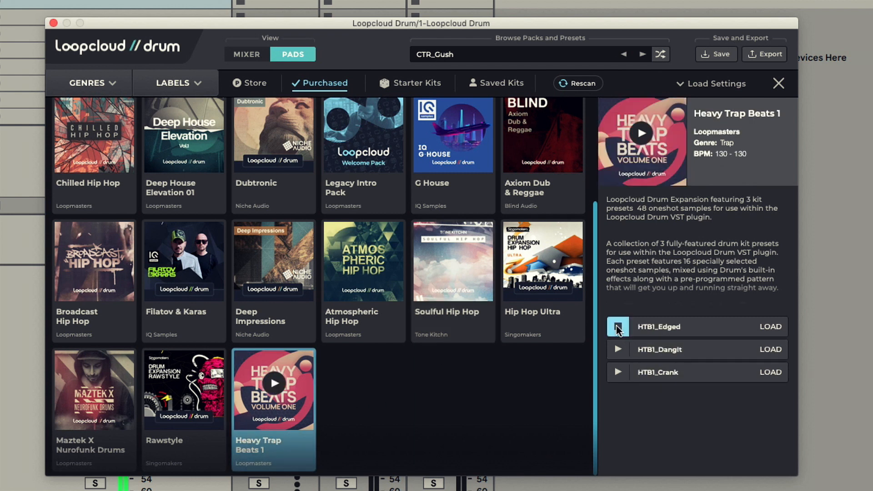
click(771, 326)
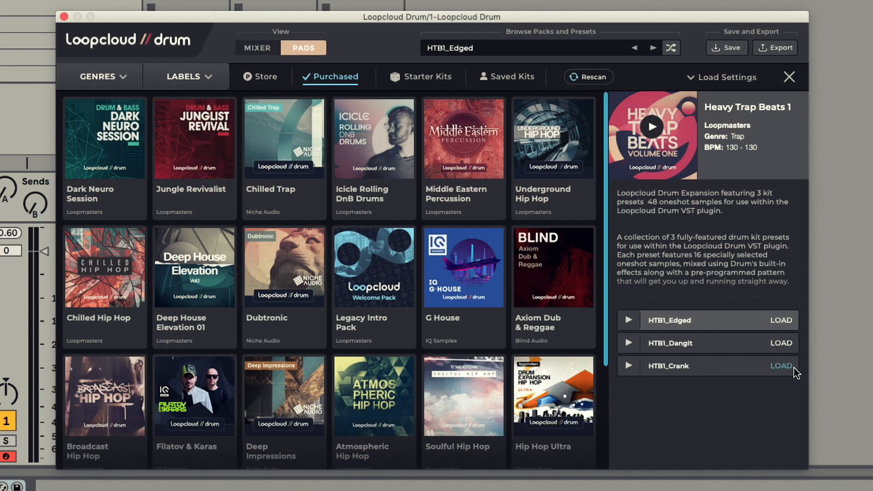
click(780, 343)
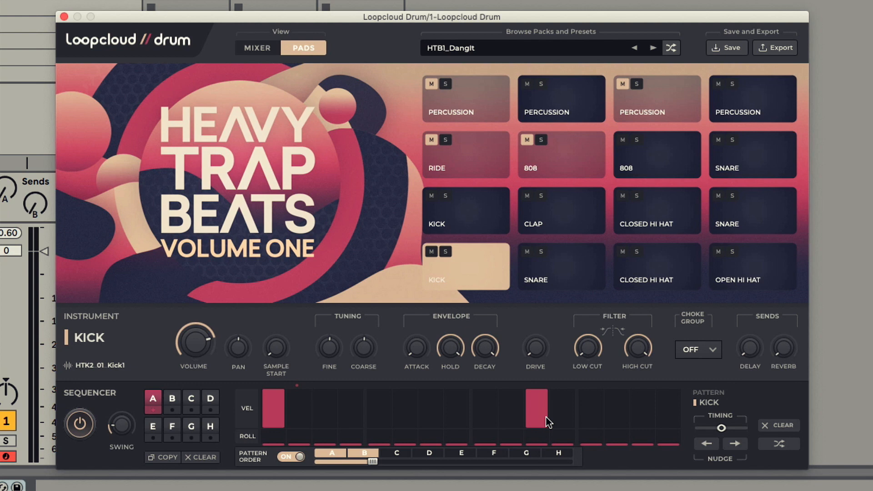
mouse_move(546, 285)
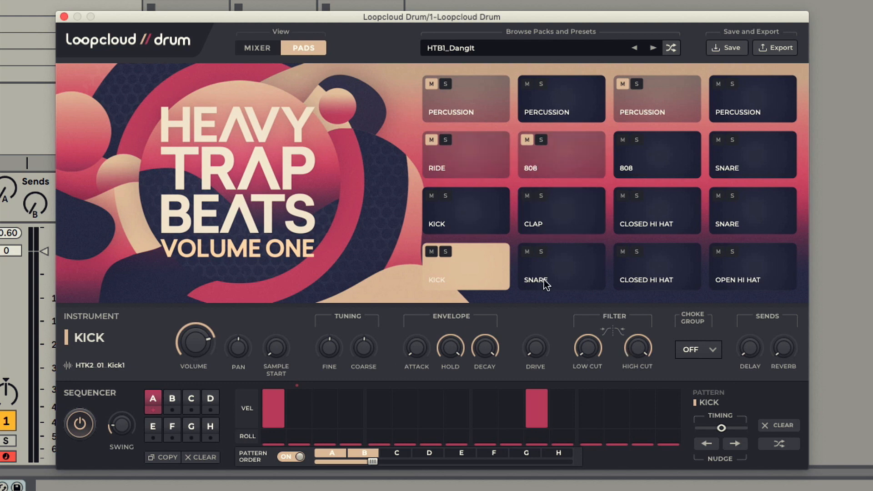
mouse_move(772, 374)
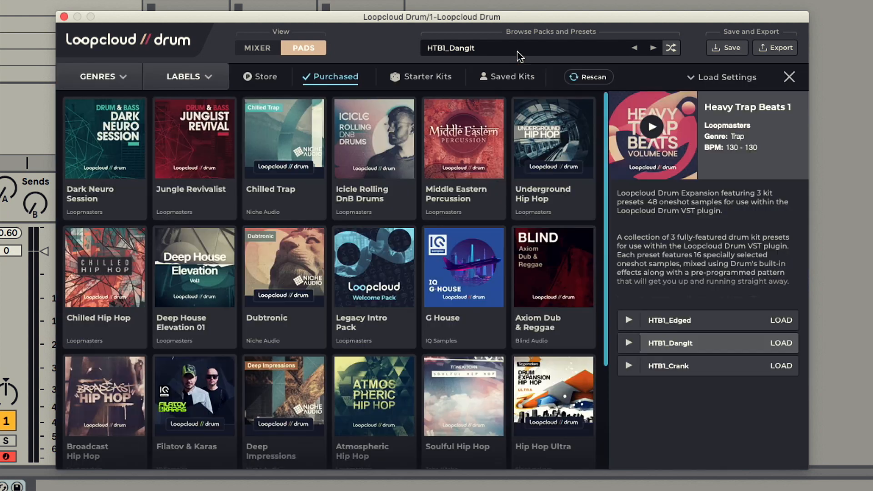
mouse_move(733, 256)
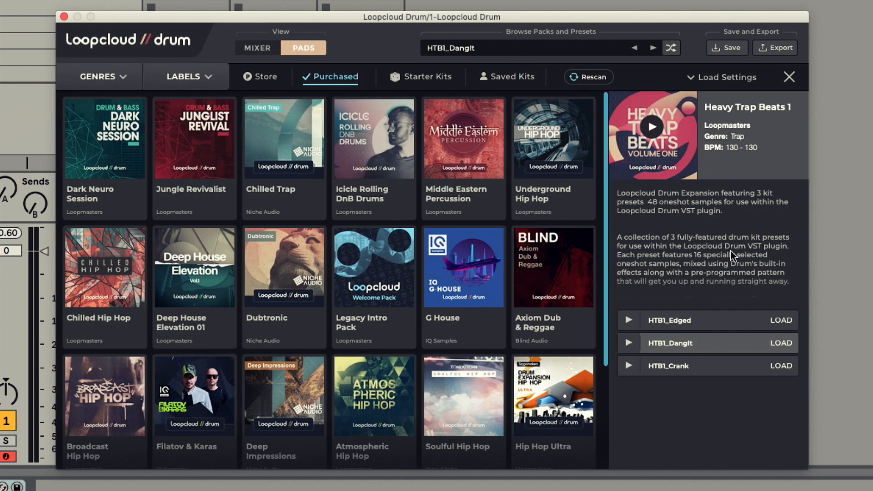
Check the Load Settings options, then load the HTB1_Crank kit.
click(727, 77)
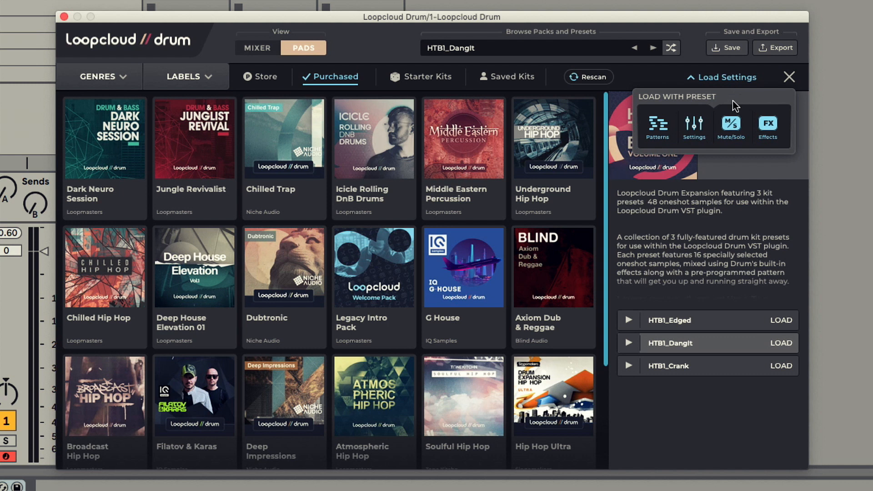
click(657, 123)
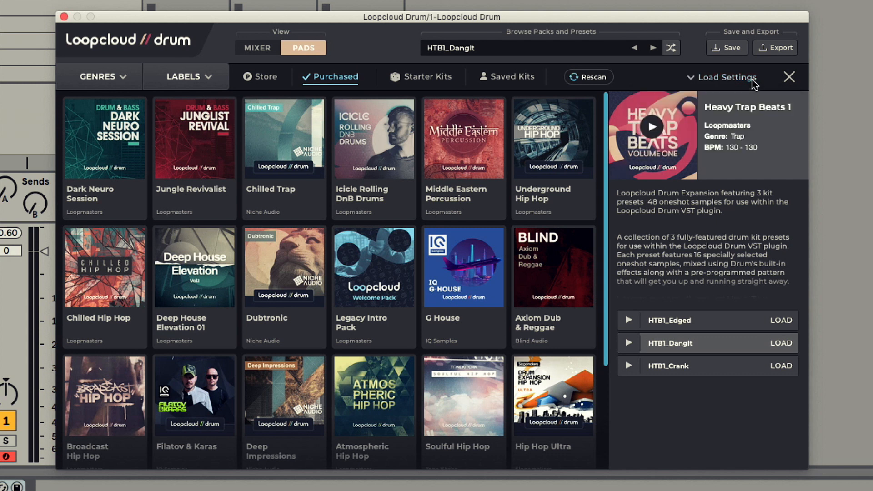
mouse_move(768, 388)
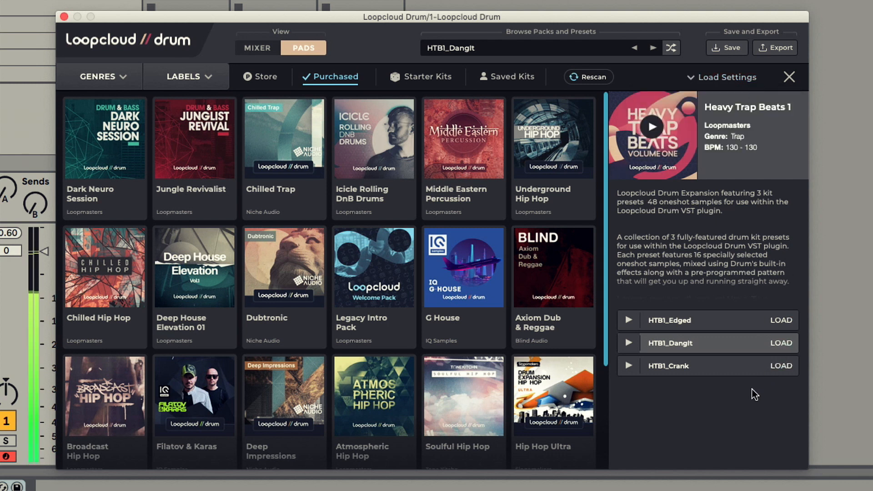
click(780, 365)
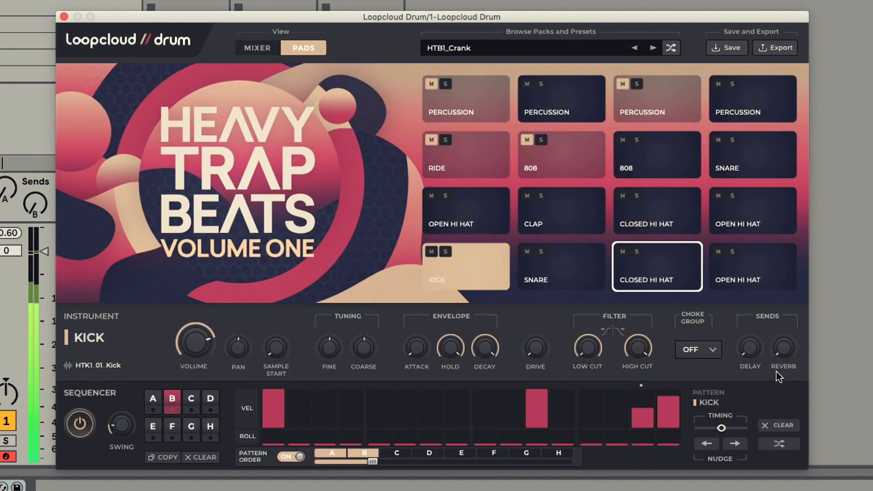
Load the Dubtronic kits DTR_BloqRoka and then DTR_Carbon.
click(657, 211)
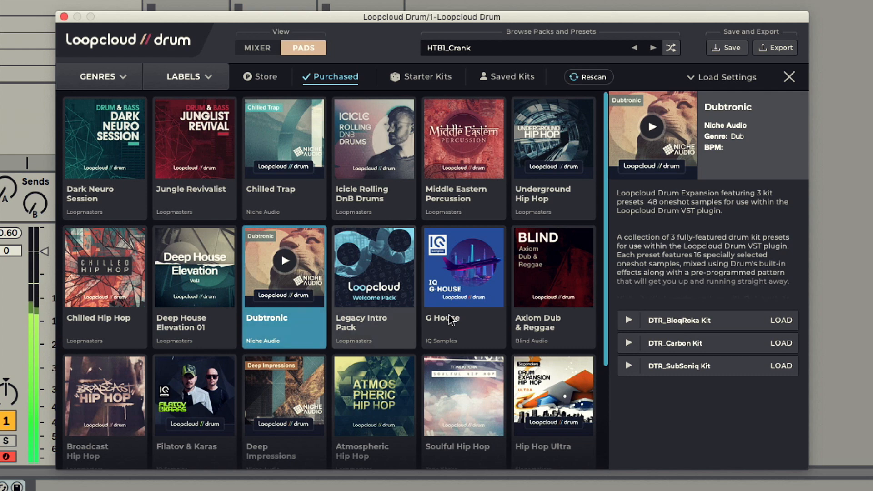
click(780, 320)
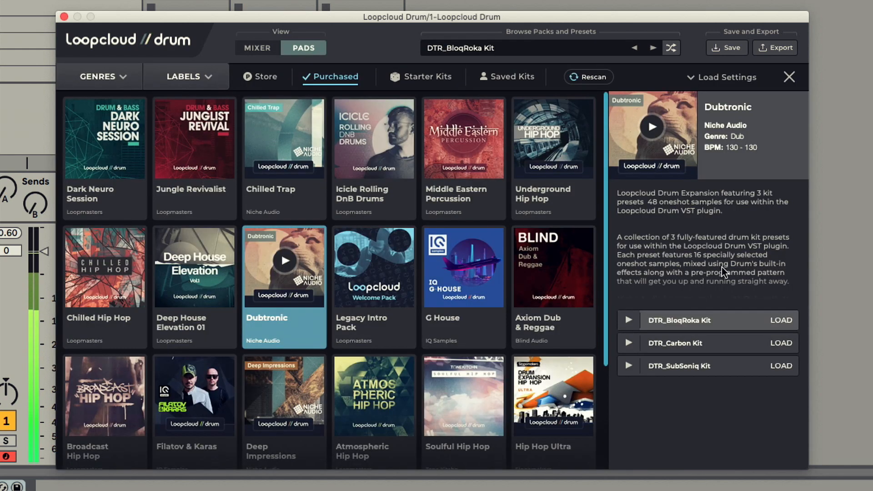
click(779, 342)
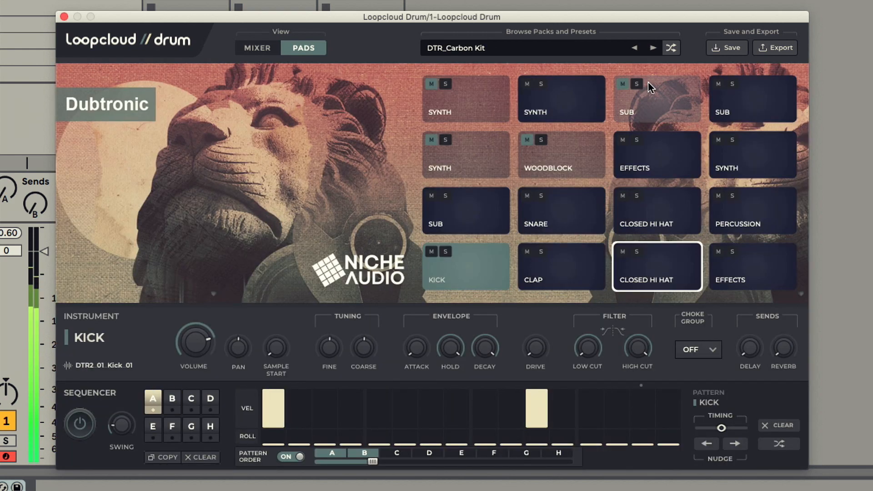
click(656, 210)
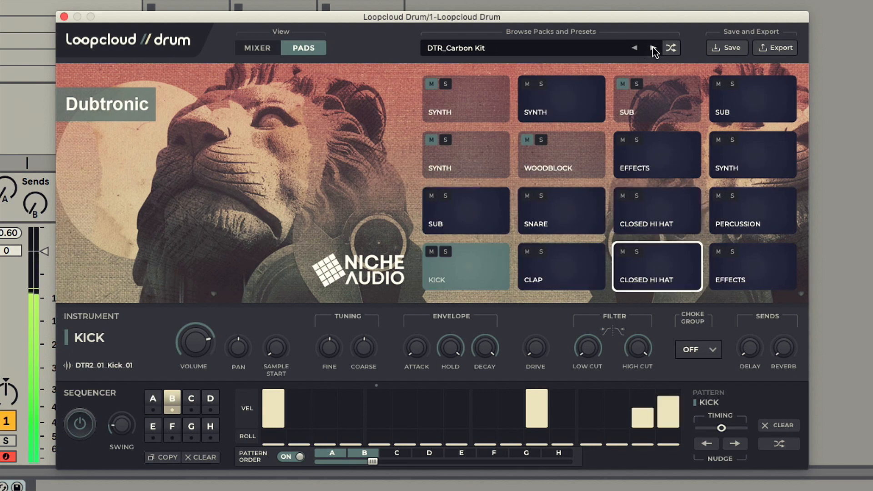
Step to the next kit, then shuffle random kits until a DJ Vadim Reggae & Dub kit loads.
click(652, 48)
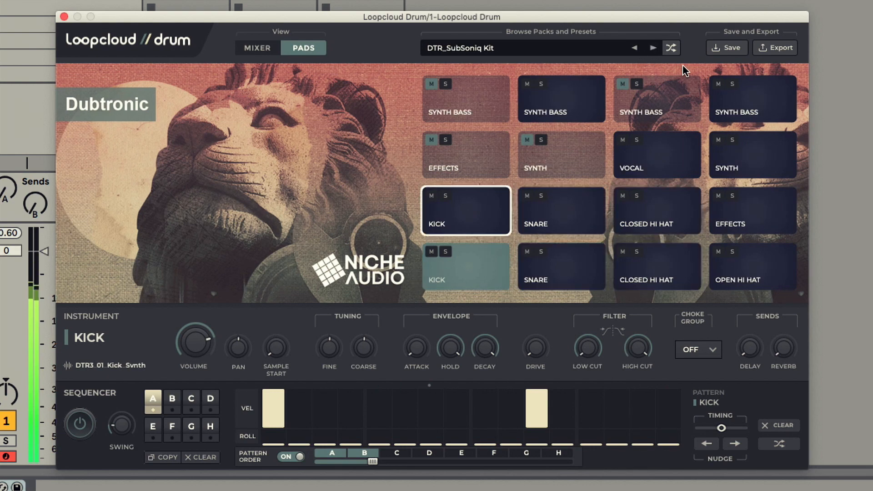
click(669, 47)
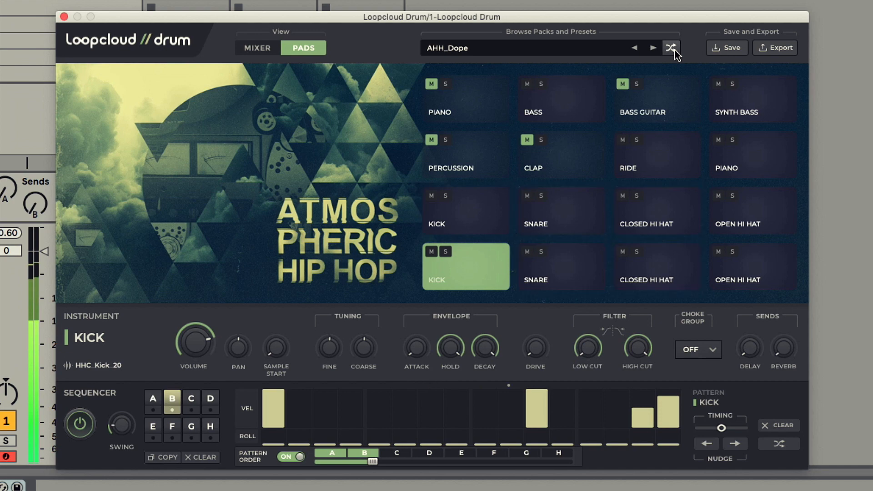
click(671, 47)
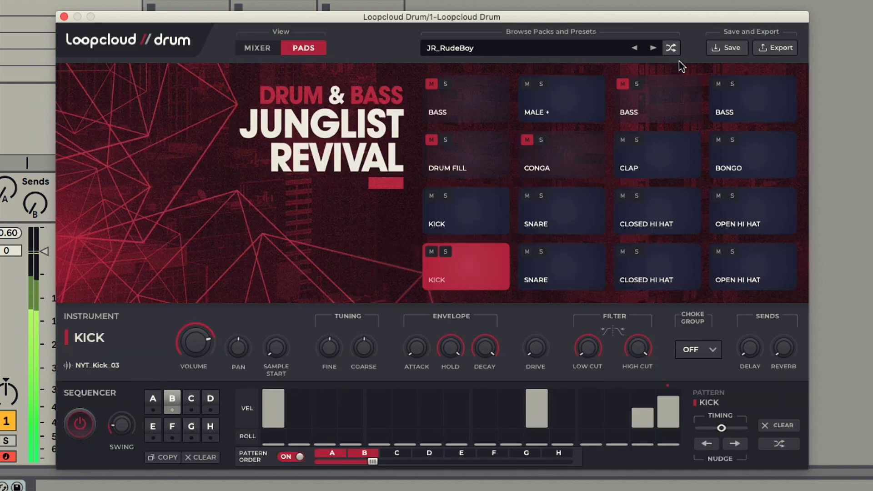
click(671, 48)
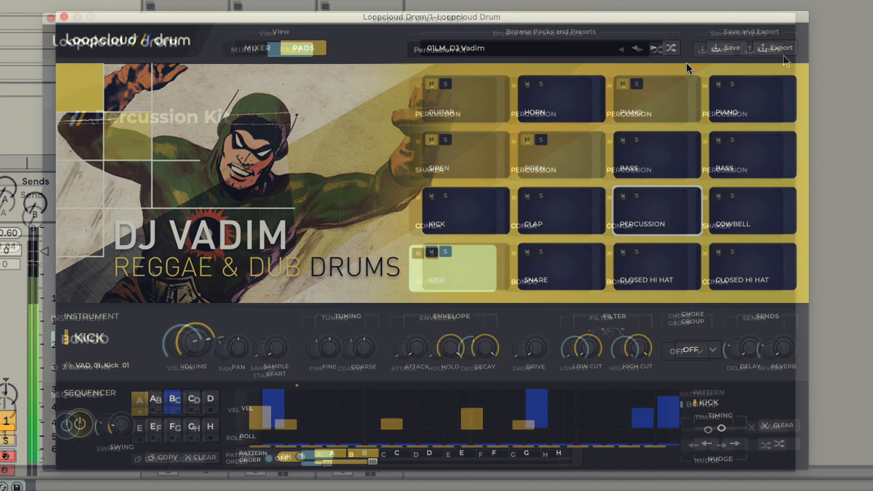
Save the current kit as Percussion Kit and rescan the Saved Kits list.
click(717, 49)
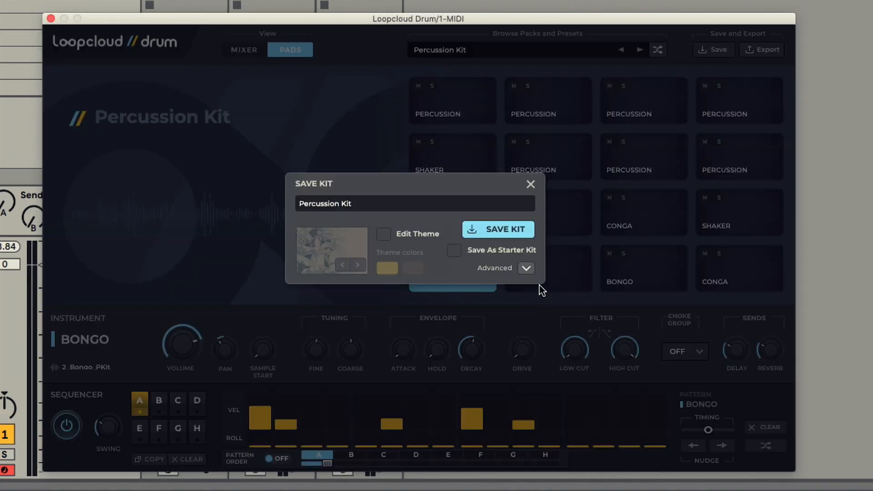
click(526, 268)
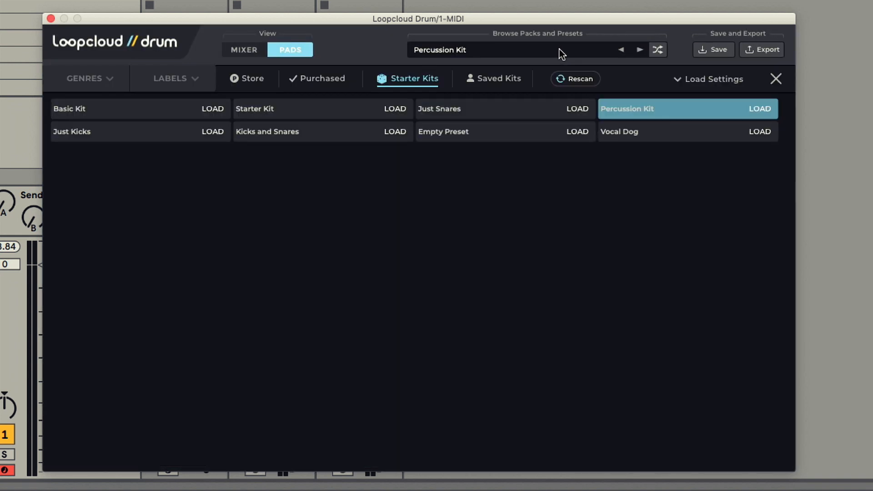
click(498, 79)
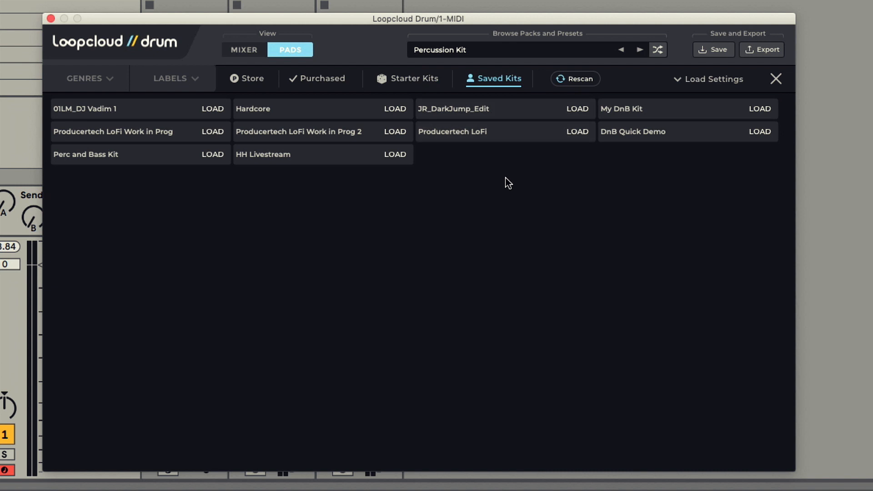
mouse_move(605, 96)
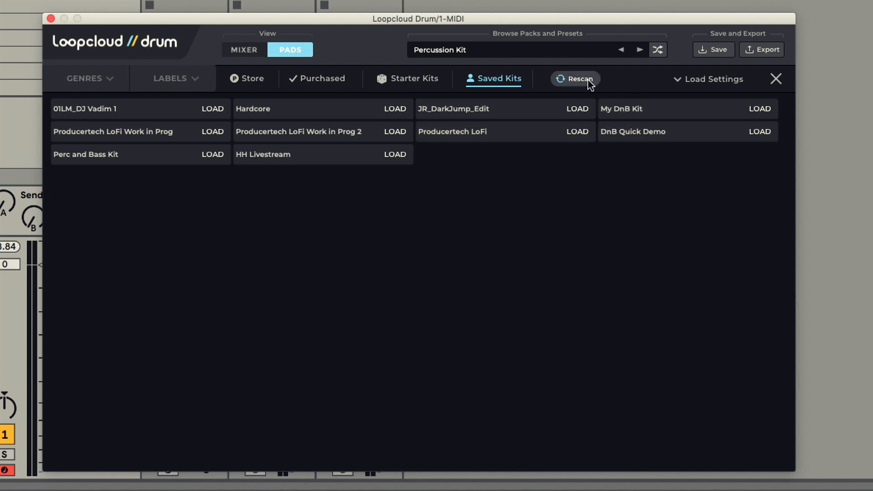
click(575, 79)
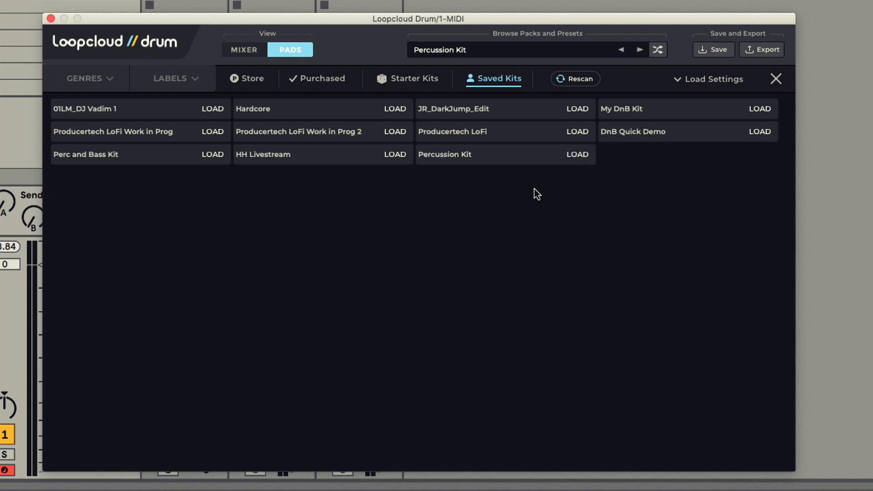
mouse_move(419, 89)
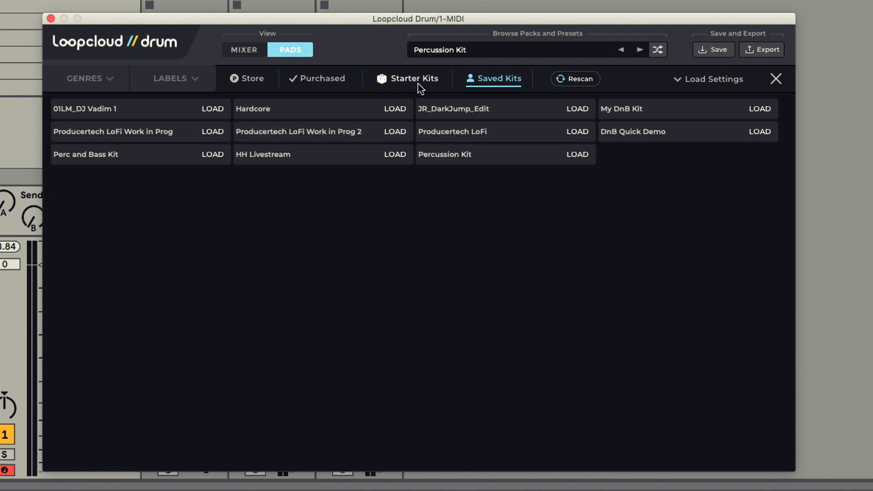
Load the Kicks and Snares starter kit and open the Sample Randomiser panel.
click(413, 79)
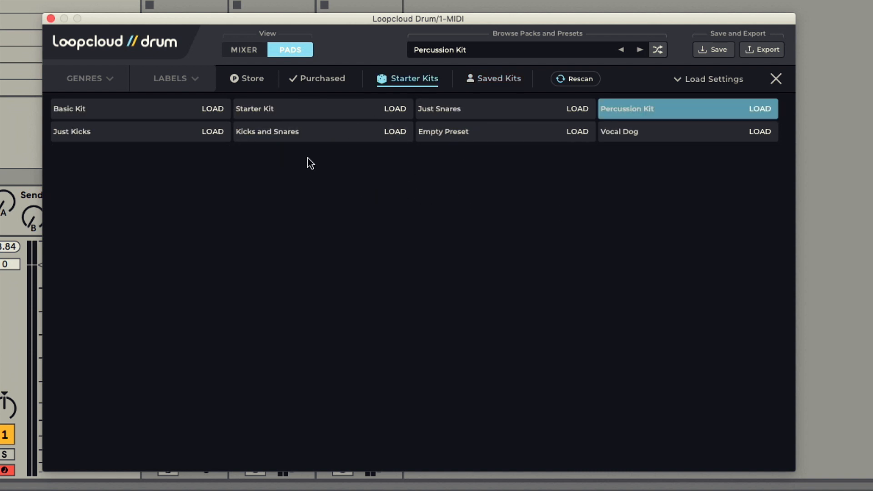
mouse_move(303, 154)
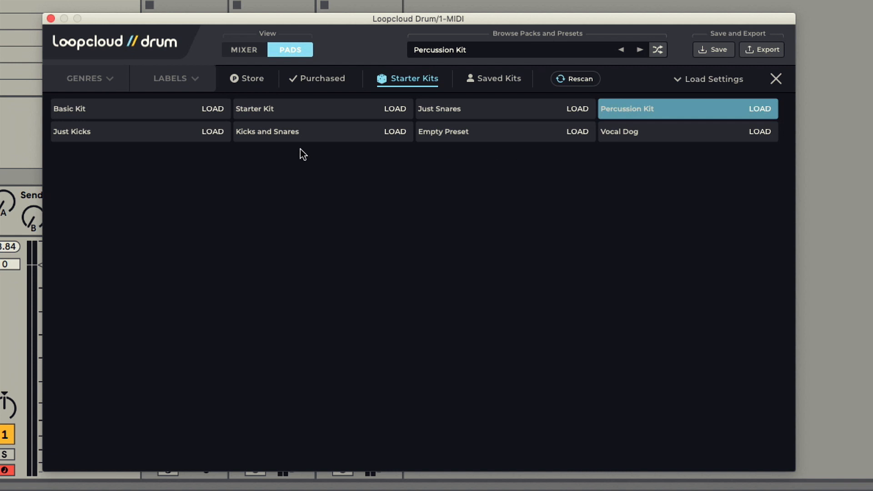
click(394, 131)
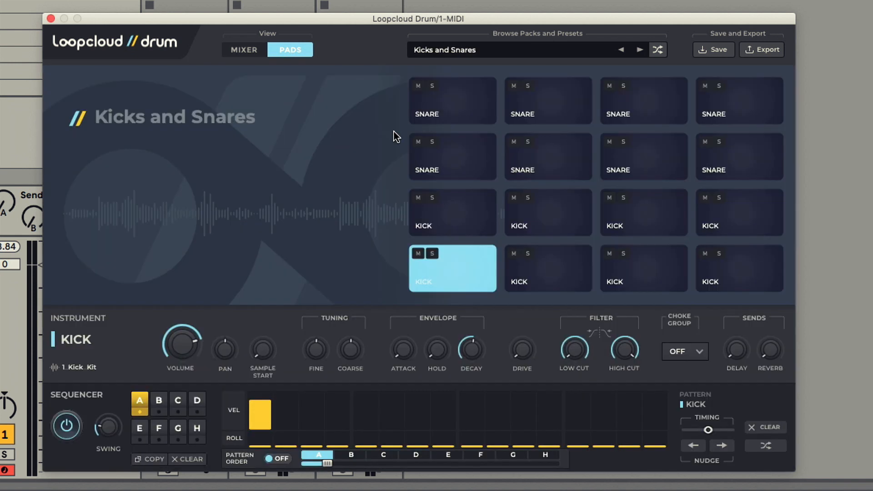
mouse_move(357, 302)
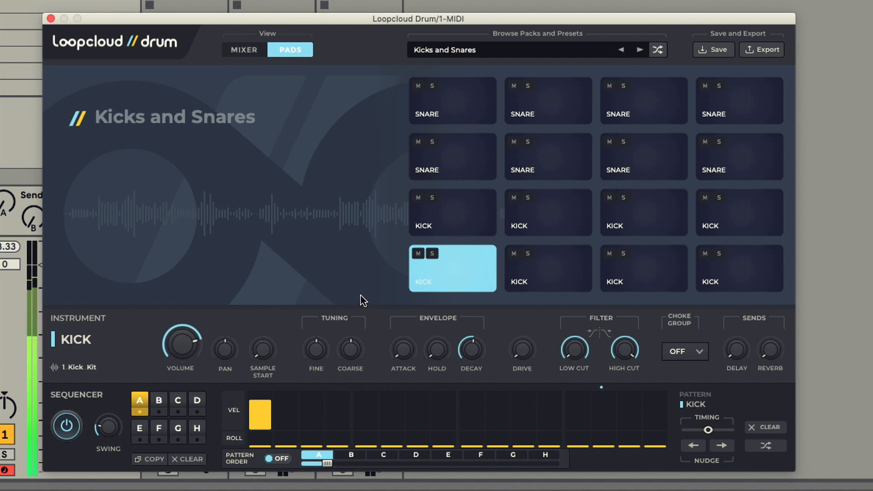
click(452, 268)
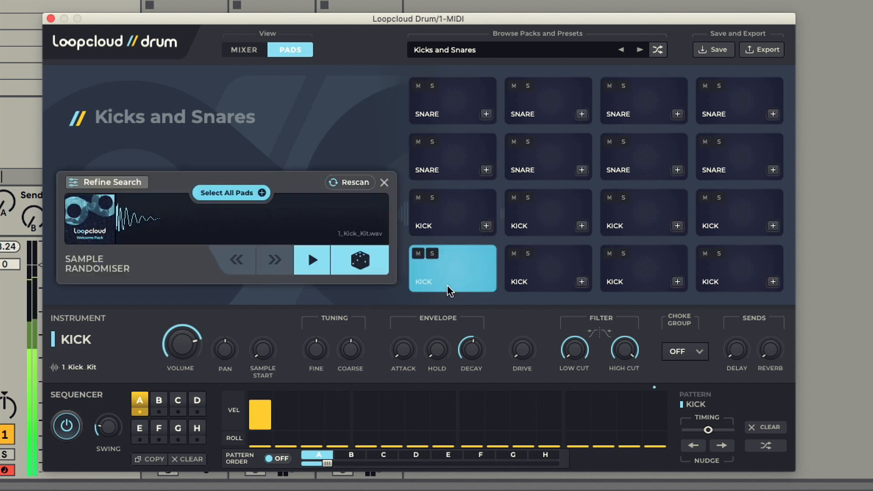
Select all 16 pads and randomise their samples three times, landing on Kick Cunning 2.
click(231, 192)
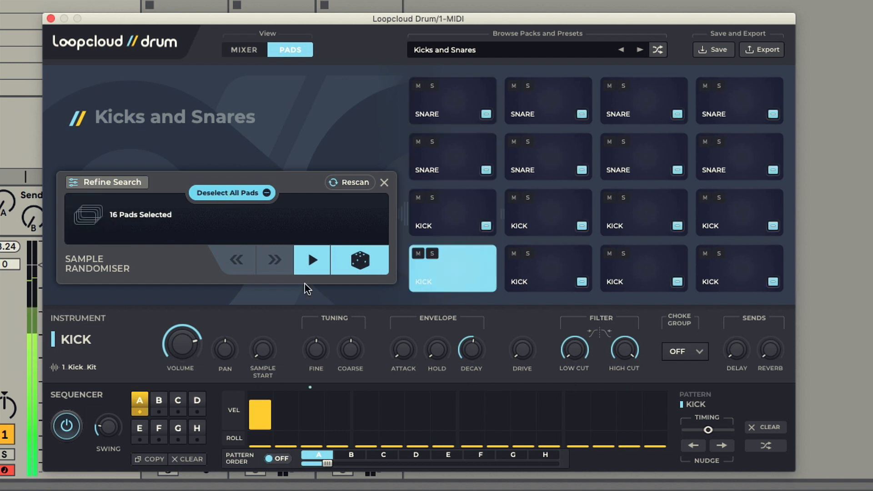
click(359, 260)
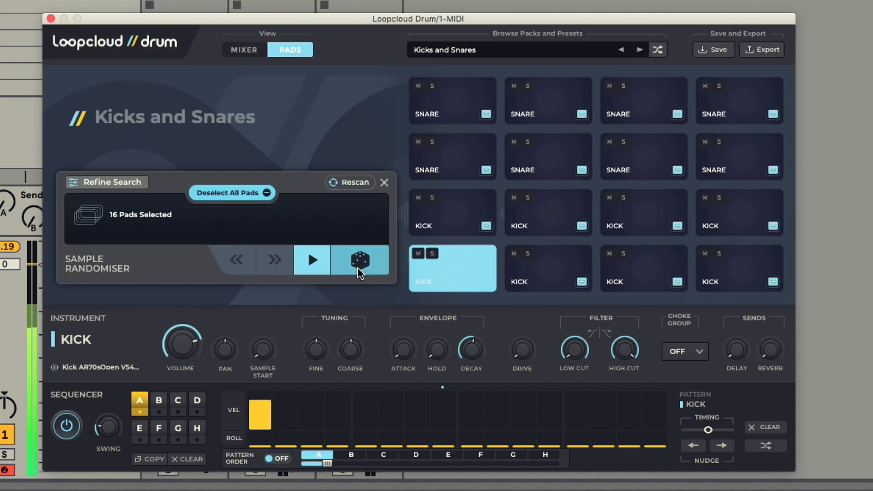
click(361, 260)
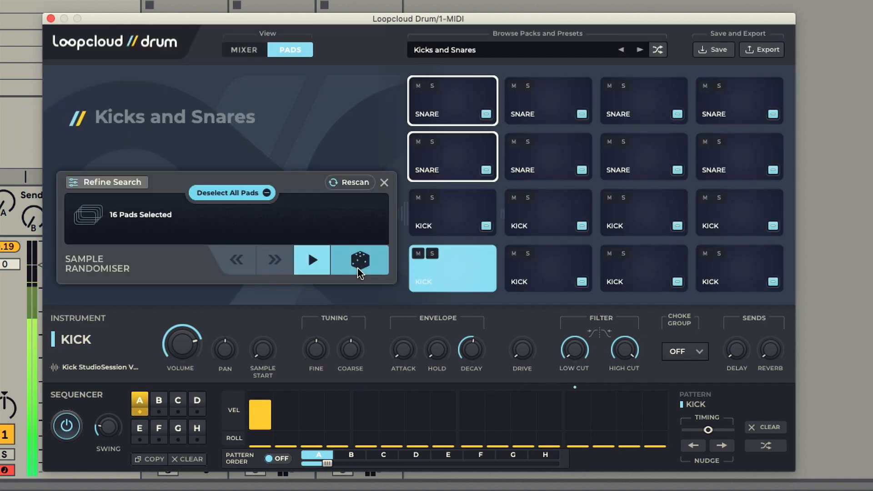
click(360, 260)
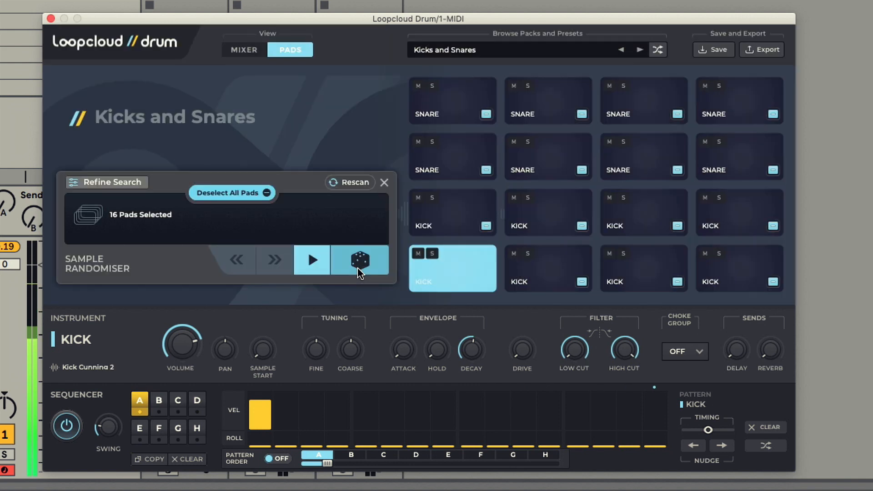